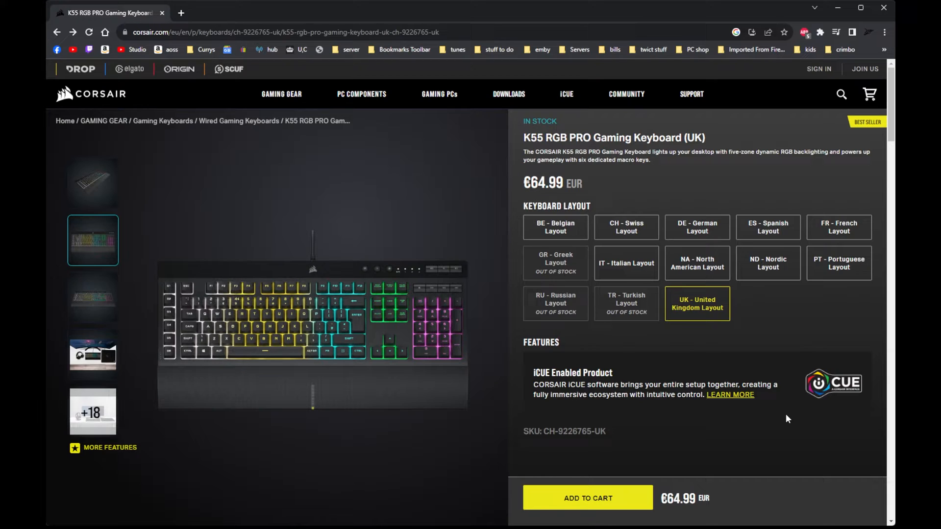
{"action": "mouse_move", "coordinate": [792, 400]}
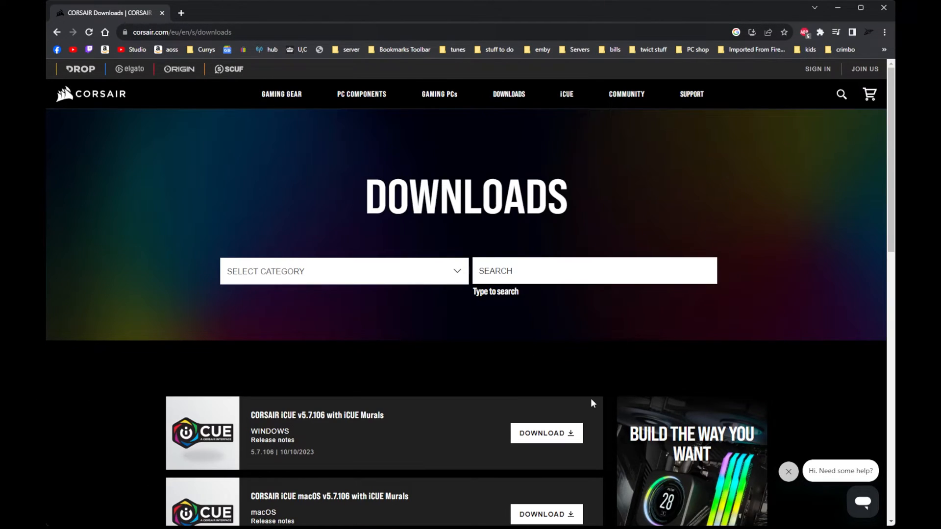
Load more download results and scroll to the iCUE v3.38.88 (For Legacy Devices) Windows entry.
{"action": "scroll", "scroll_direction": "down", "scroll_amount": 3}
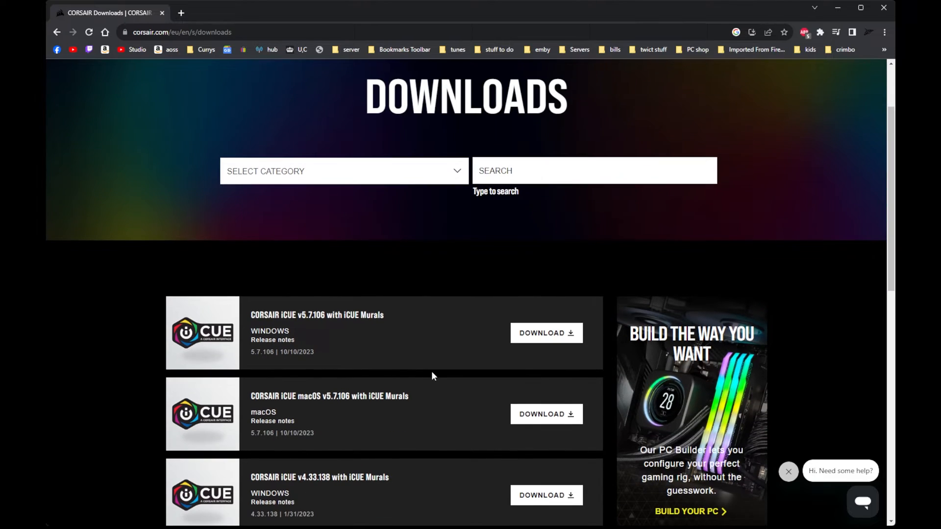
{"action": "scroll", "scroll_direction": "down", "scroll_amount": 3}
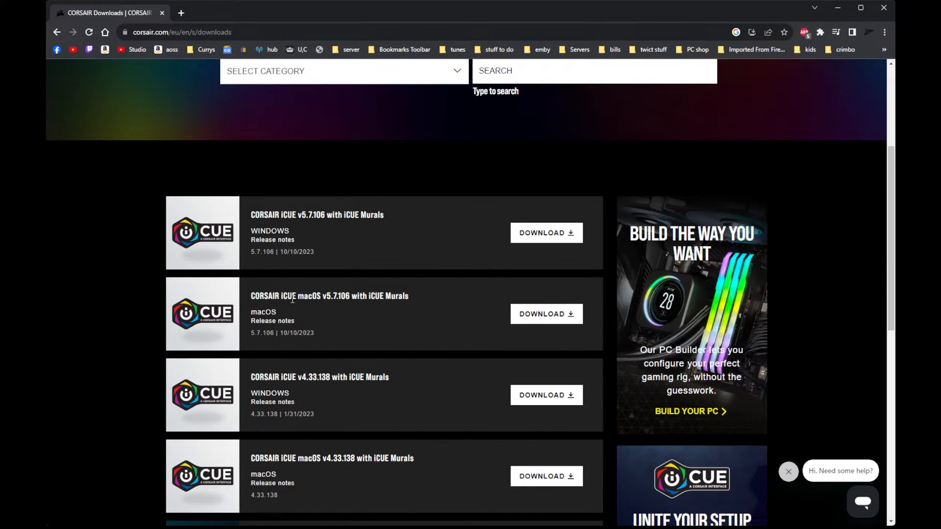
{"action": "scroll", "scroll_direction": "down", "scroll_amount": 3}
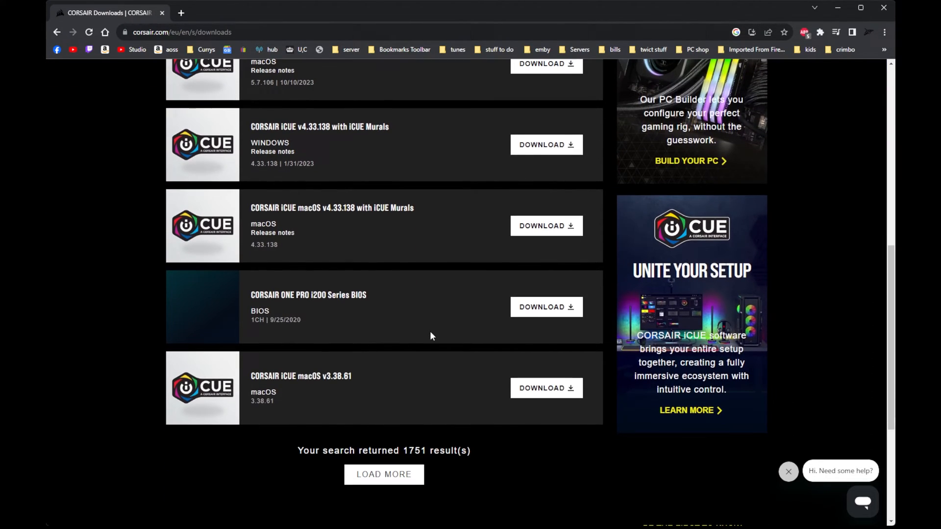
{"action": "scroll", "scroll_direction": "down", "scroll_amount": 3}
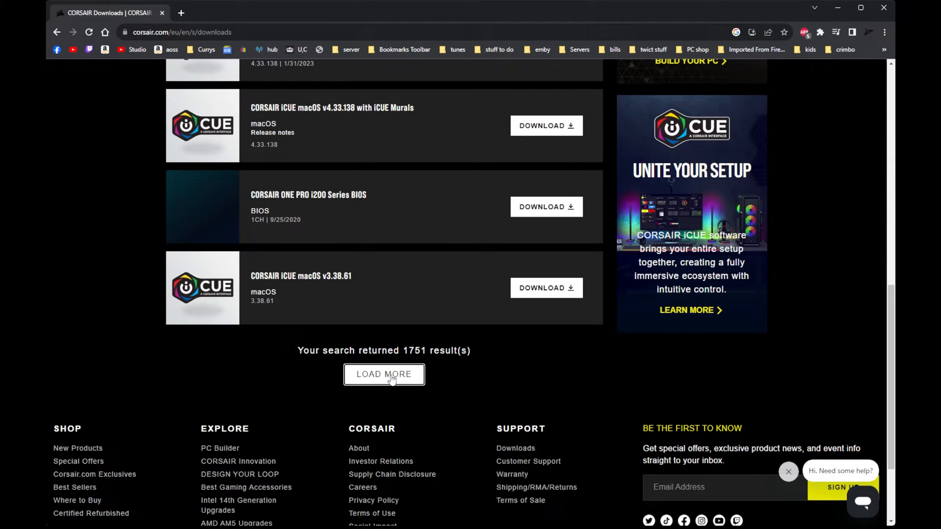
{"action": "left_click", "coordinate": [383, 374]}
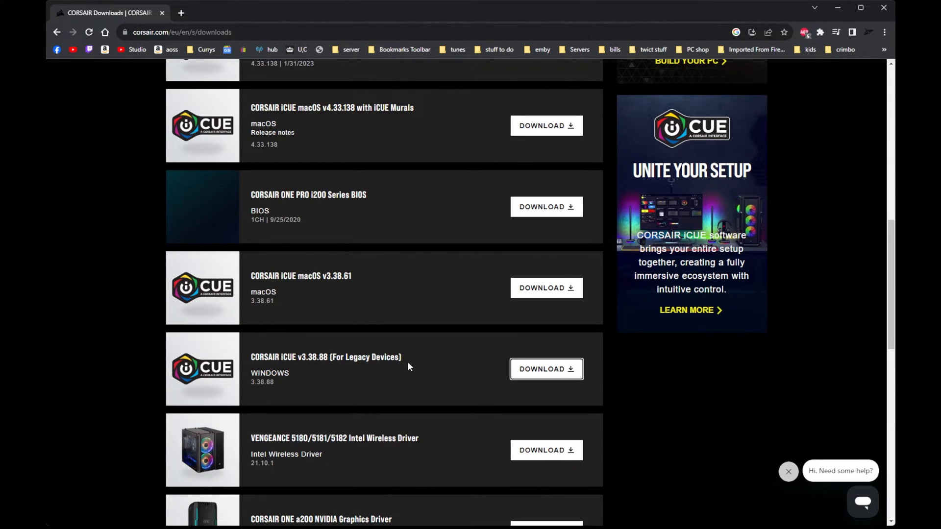
{"action": "scroll", "scroll_direction": "down", "scroll_amount": 3}
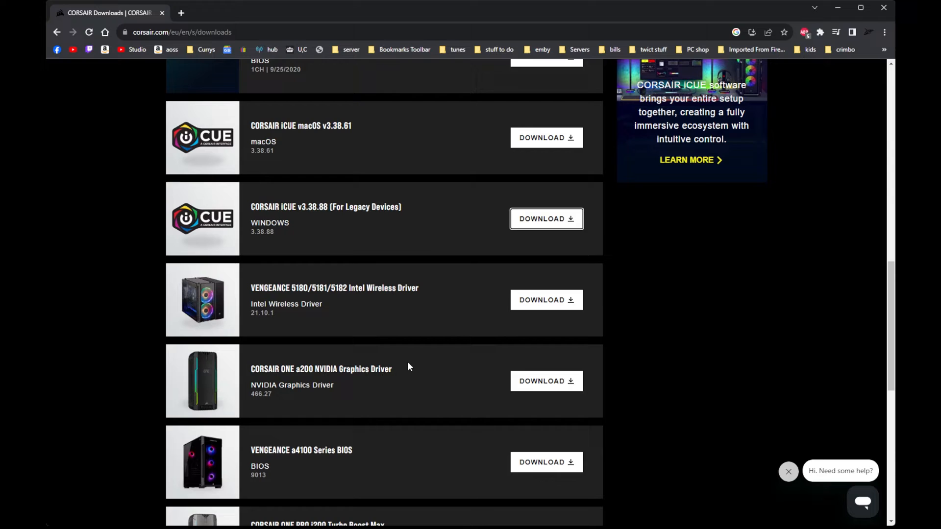
{"action": "scroll", "scroll_direction": "down", "scroll_amount": 3}
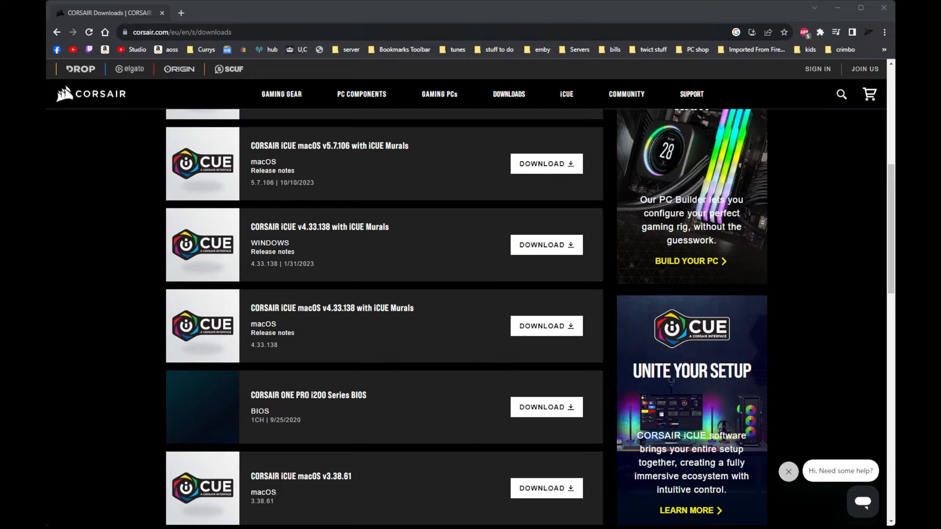
{"action": "mouse_move", "coordinate": [336, 359]}
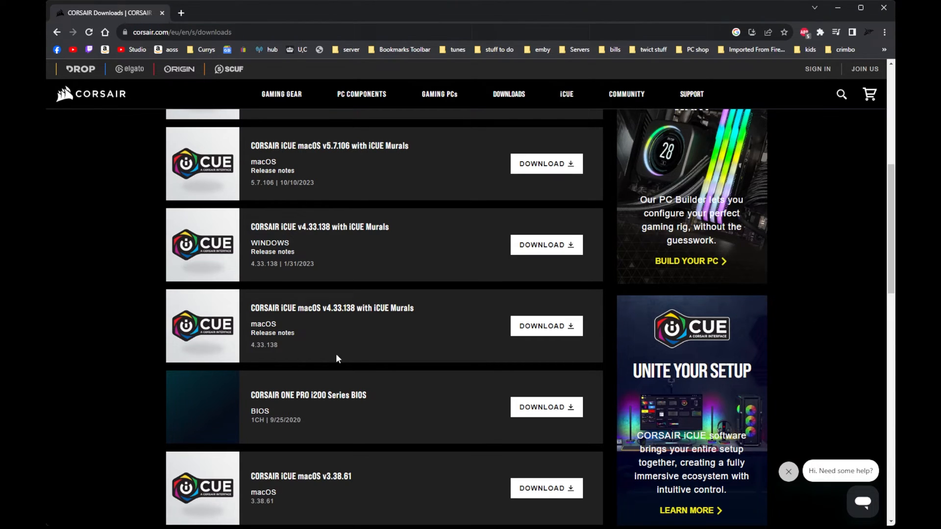
{"action": "mouse_move", "coordinate": [350, 349]}
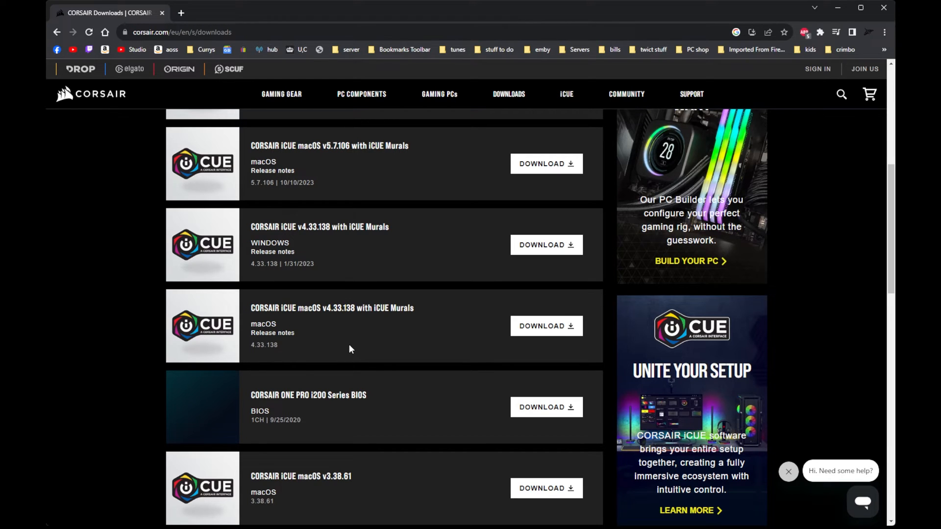
{"action": "scroll", "scroll_direction": "down", "scroll_amount": 3}
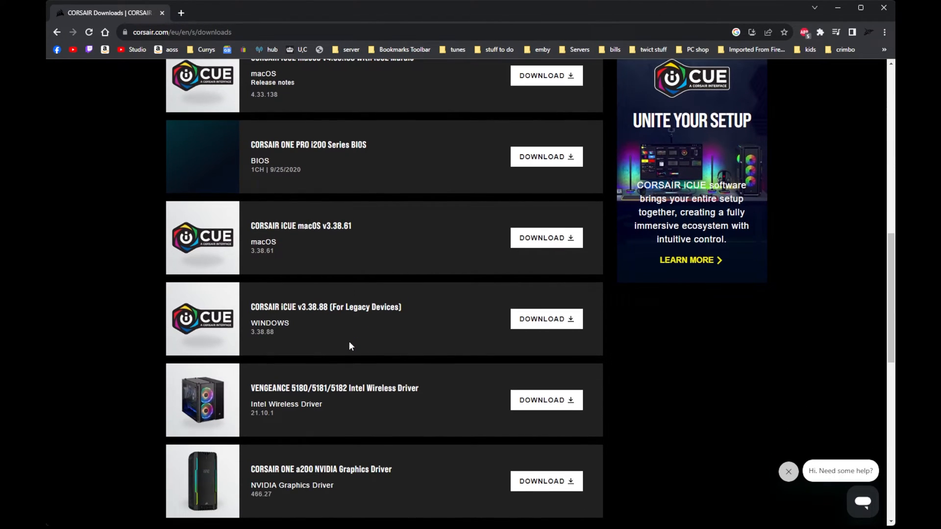
{"action": "mouse_move", "coordinate": [417, 310]}
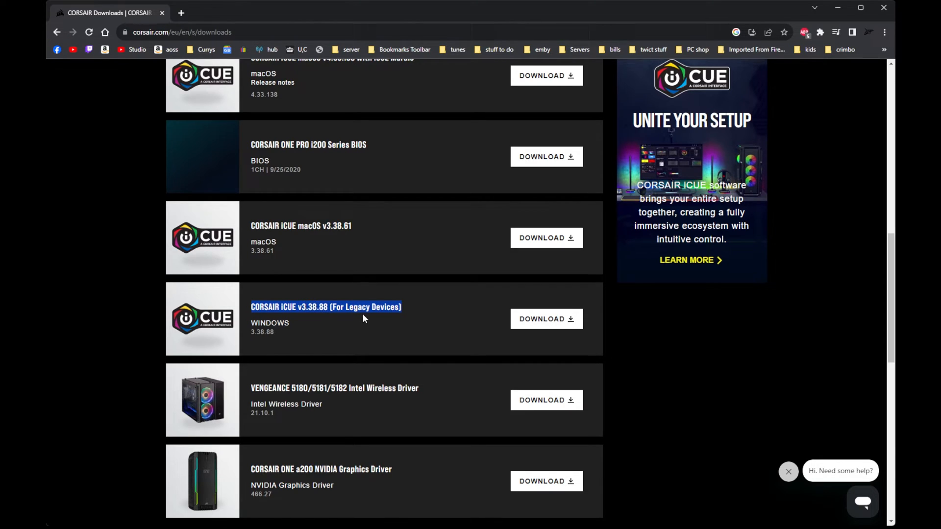
{"action": "mouse_move", "coordinate": [396, 342]}
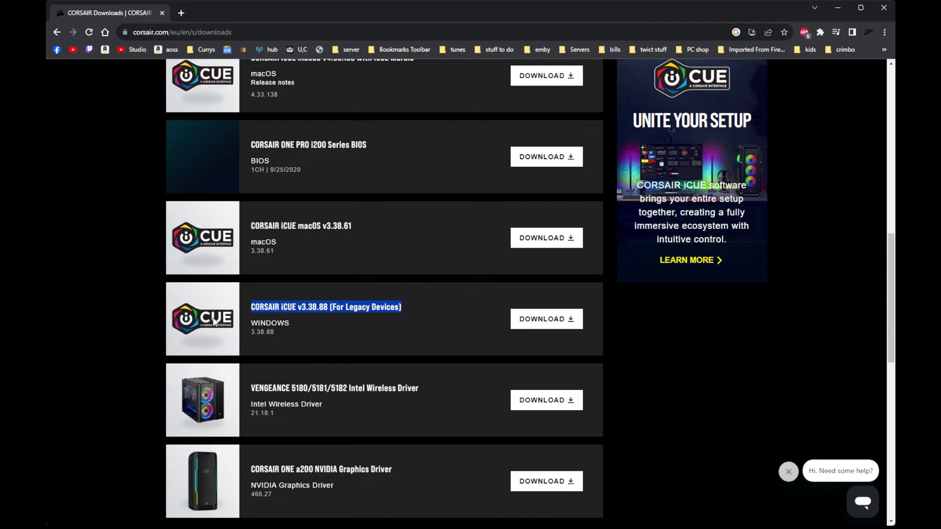
{"action": "mouse_move", "coordinate": [419, 343]}
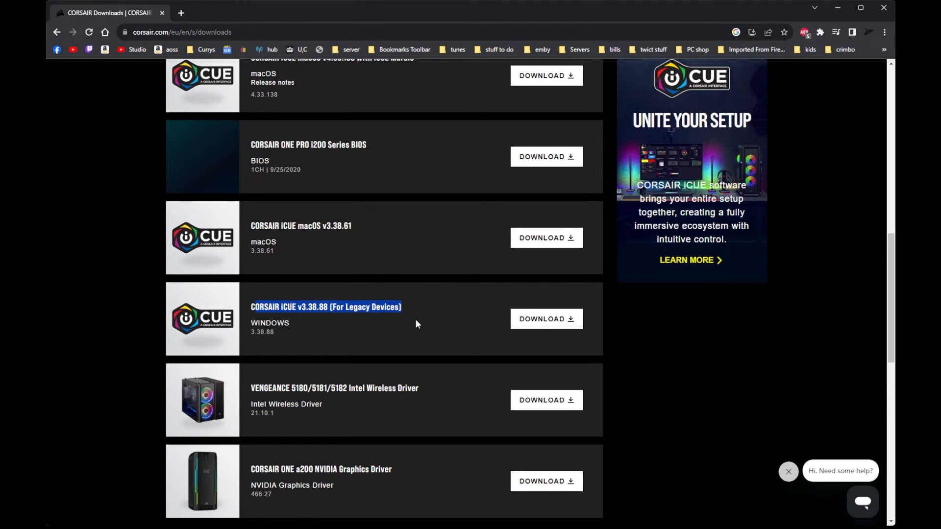
{"action": "mouse_move", "coordinate": [435, 327]}
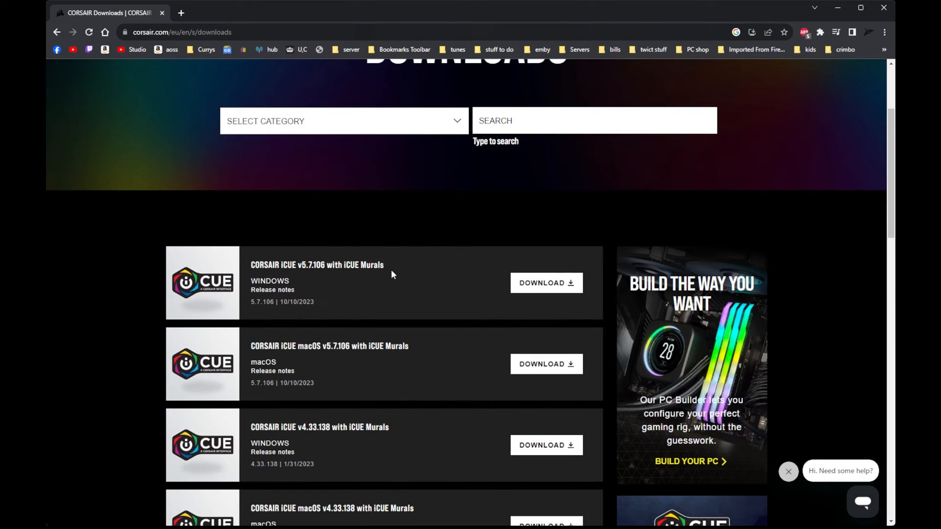
{"action": "scroll", "scroll_direction": "down", "scroll_amount": 3}
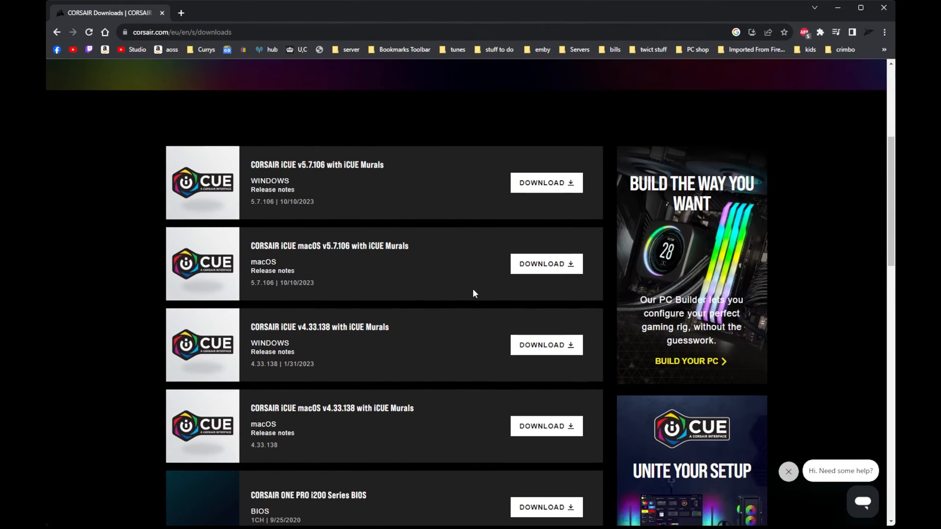
{"action": "mouse_move", "coordinate": [822, 326]}
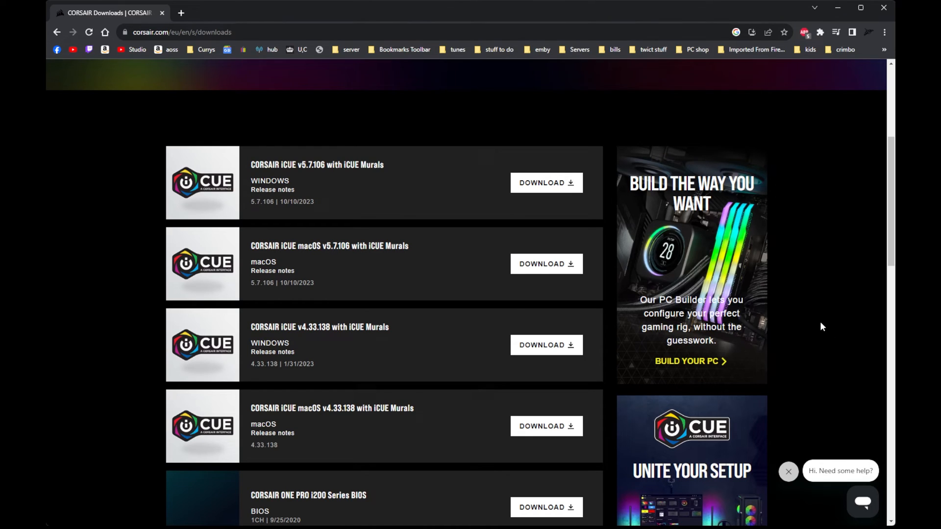
{"action": "mouse_move", "coordinate": [820, 321]}
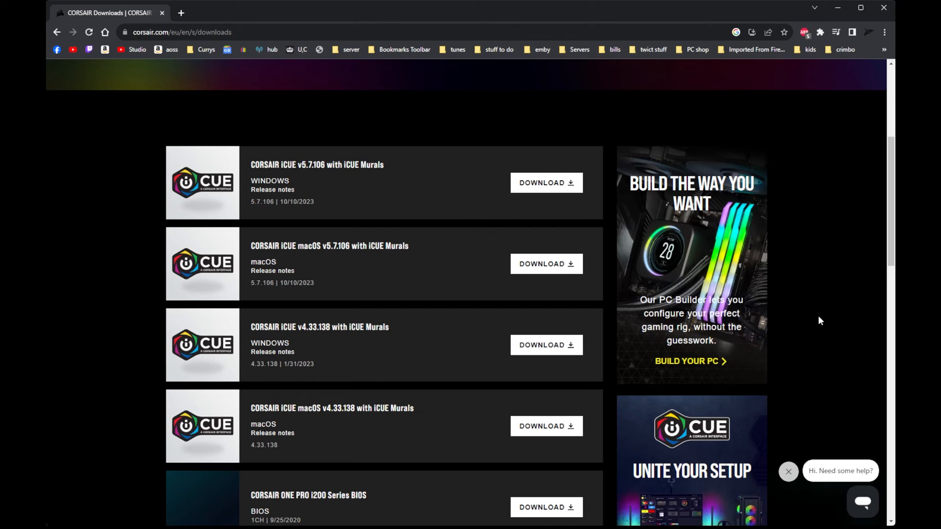
{"action": "mouse_move", "coordinate": [865, 384]}
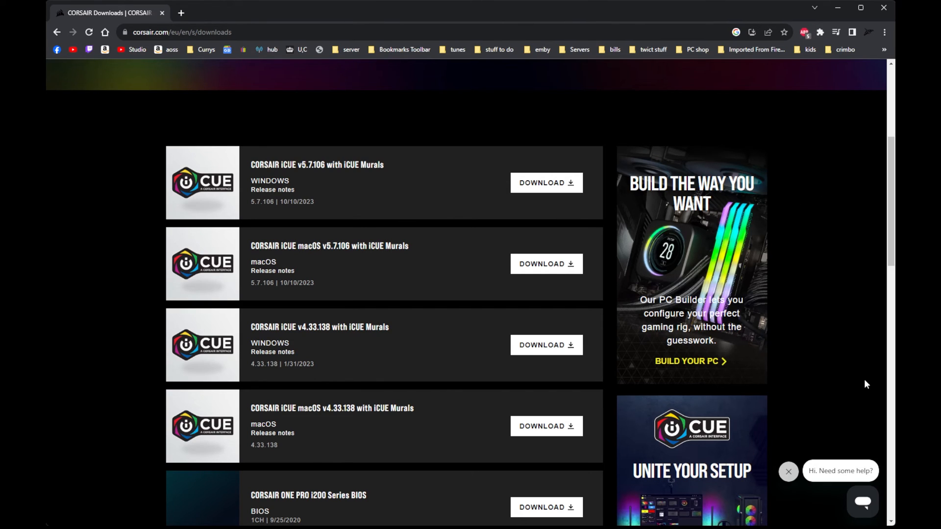